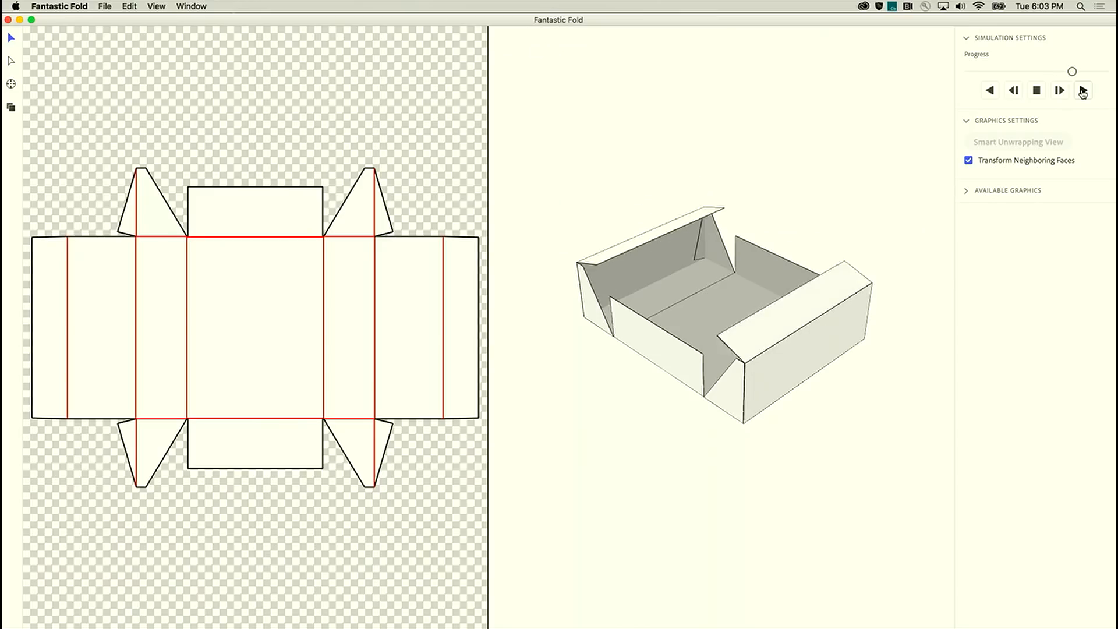
Step: Fold the box closed and pick its end face for decorating
click(1083, 91)
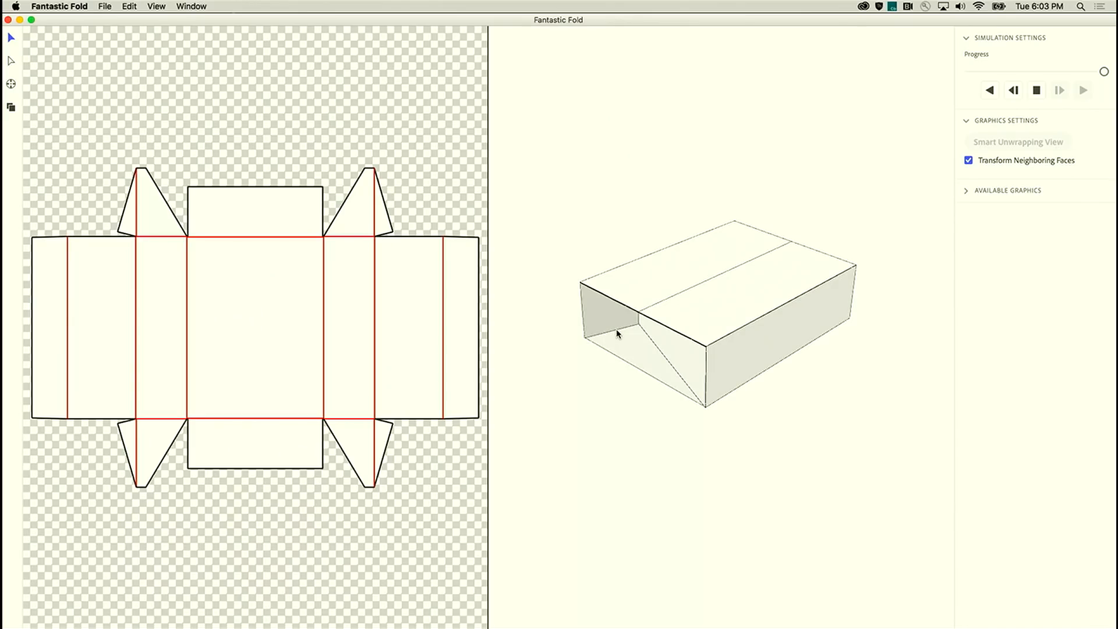
click(617, 332)
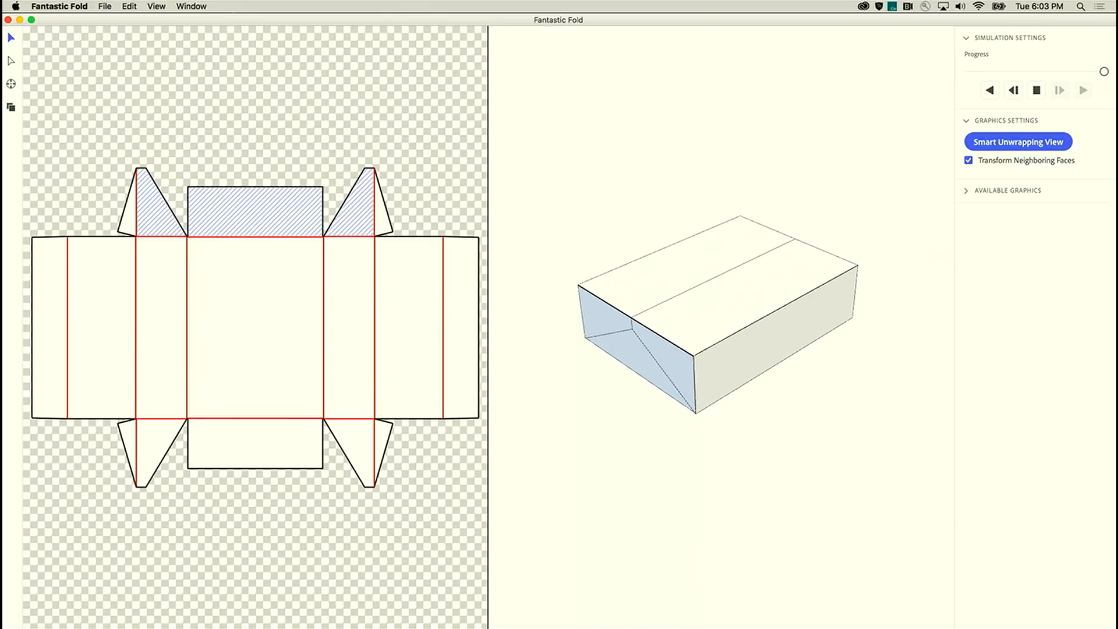
Step: Unwrap the end face with its flaps, apply the 90s graphic, and replay the fold
click(1017, 141)
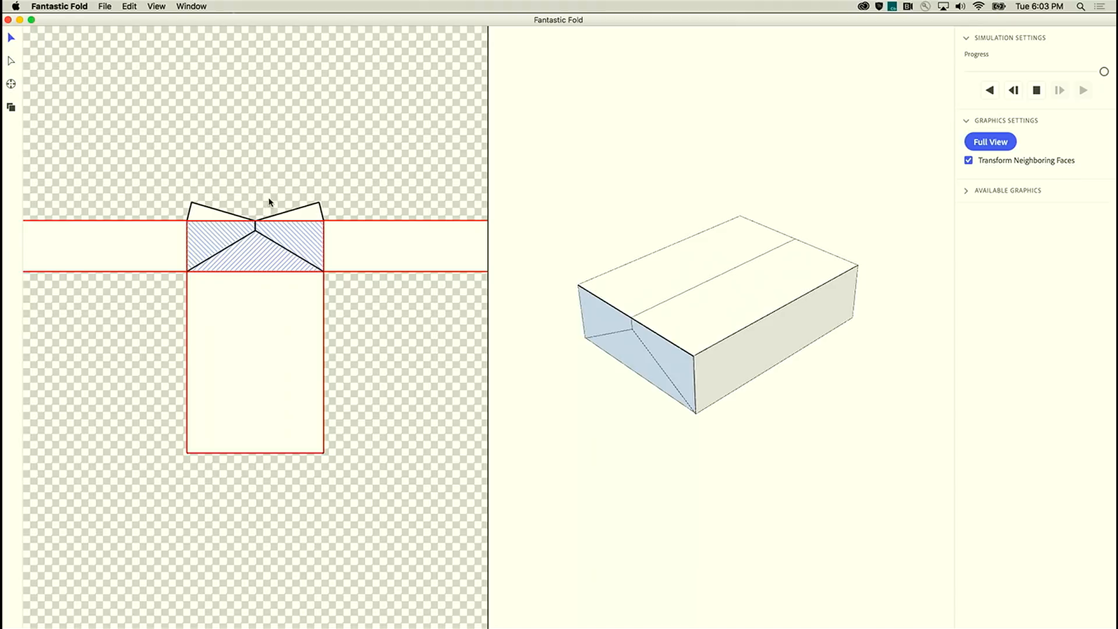
mouse_move(204, 256)
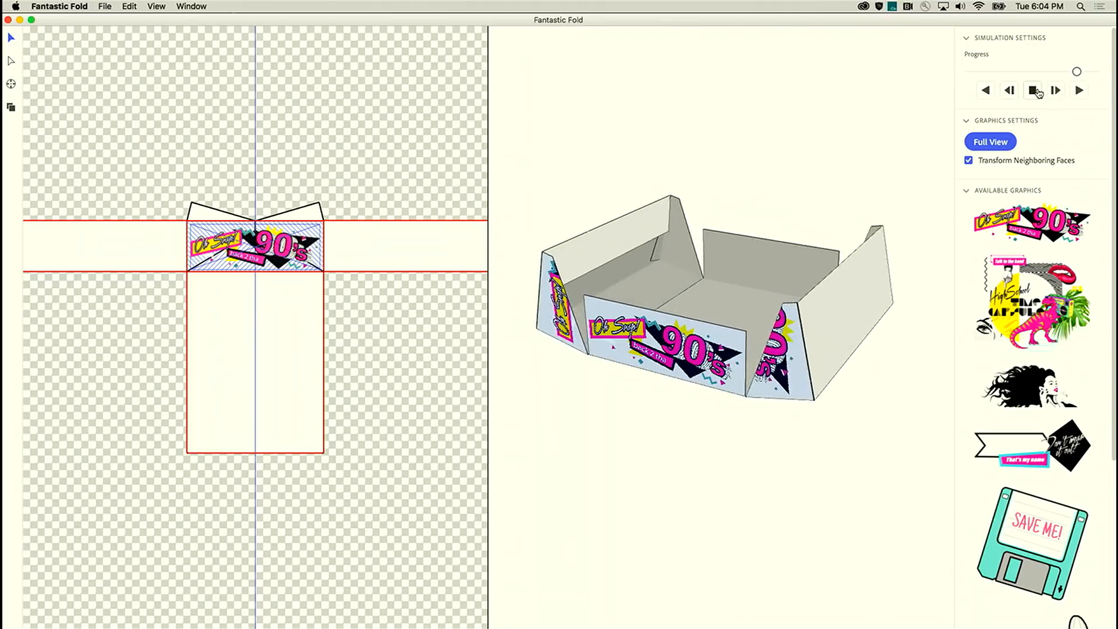
click(1033, 90)
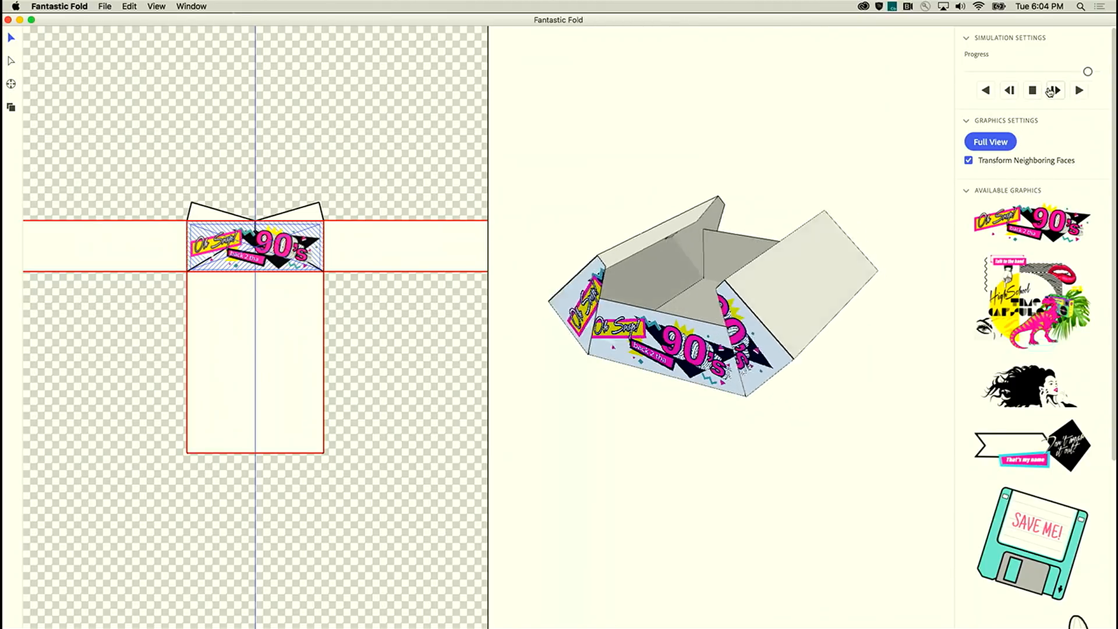
Step: Finish folding the decorated box and return to the complete flat die line
click(1054, 90)
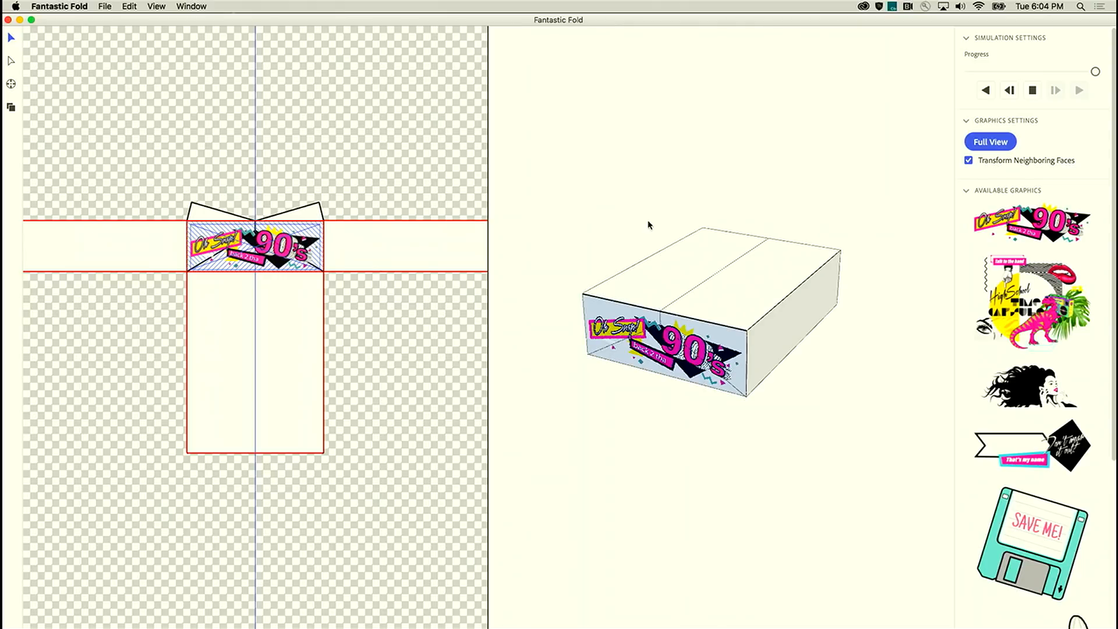
mouse_move(944, 53)
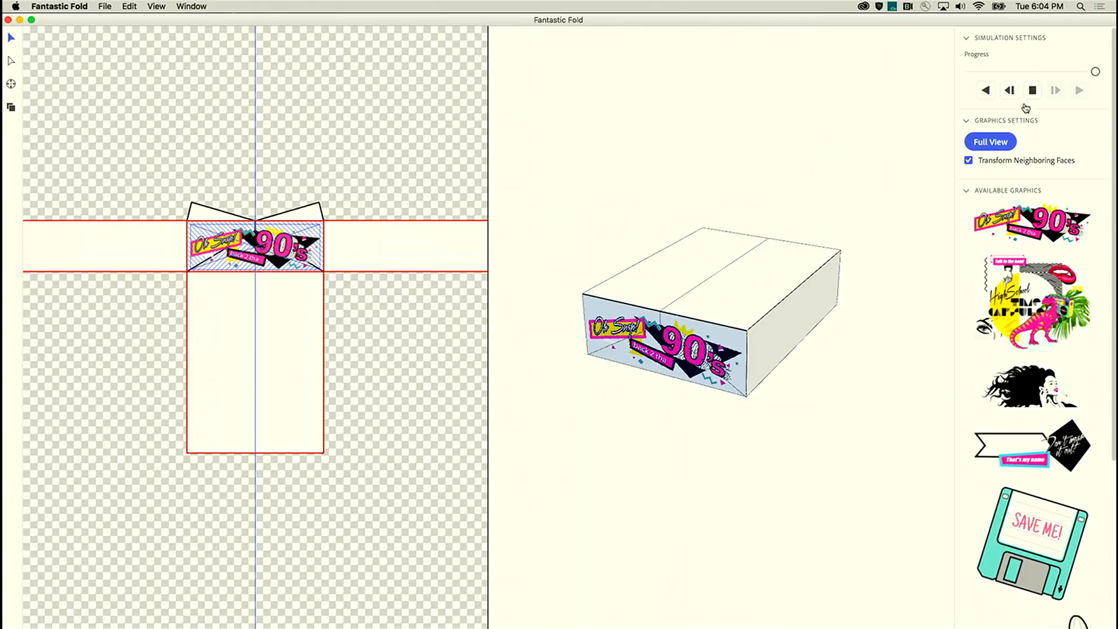
click(990, 141)
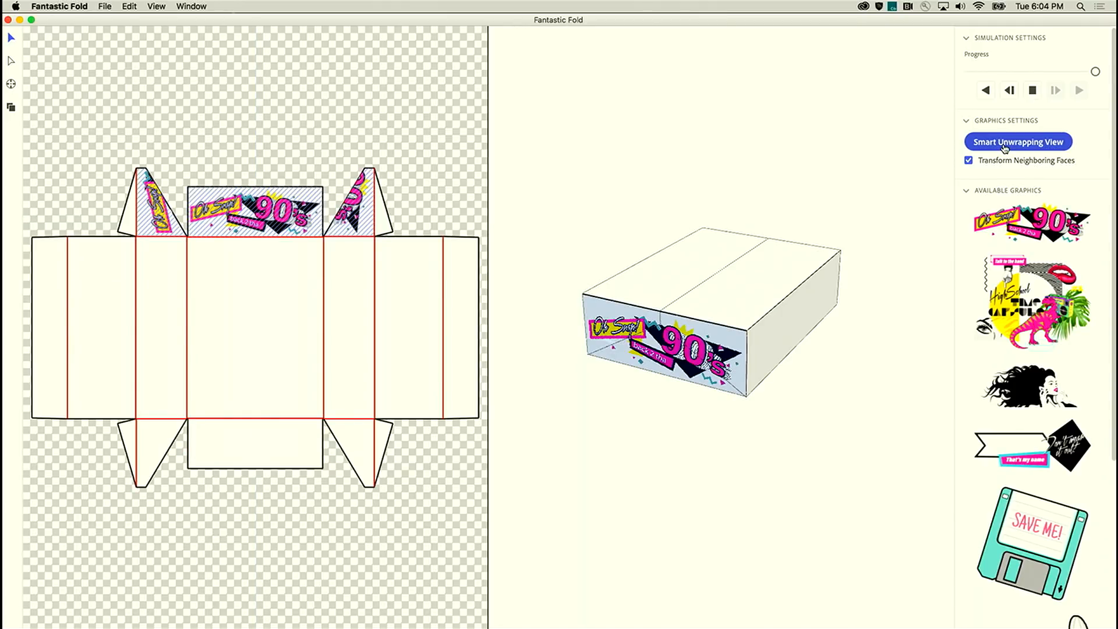
Step: Clear the face highlighting on the decorated box and bring up the file menu
click(1018, 140)
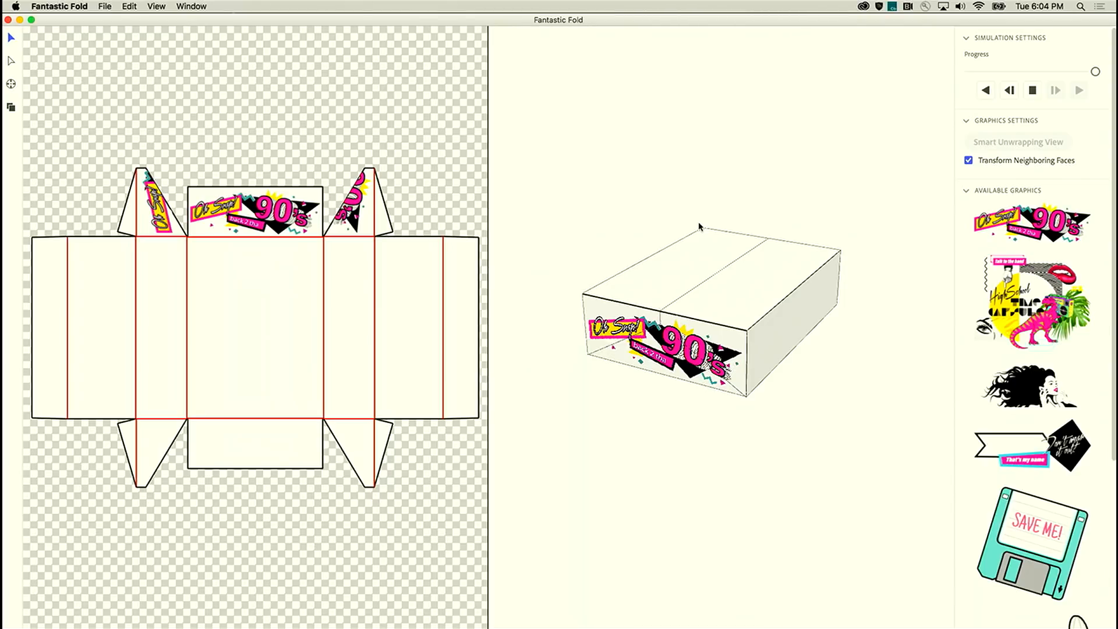
mouse_move(337, 55)
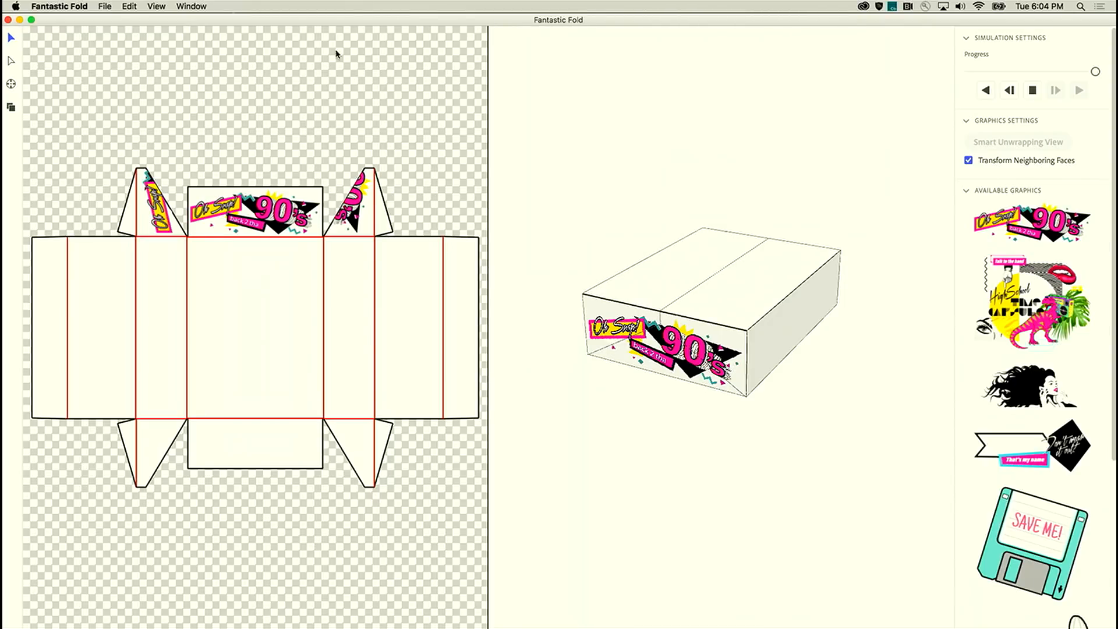
click(104, 7)
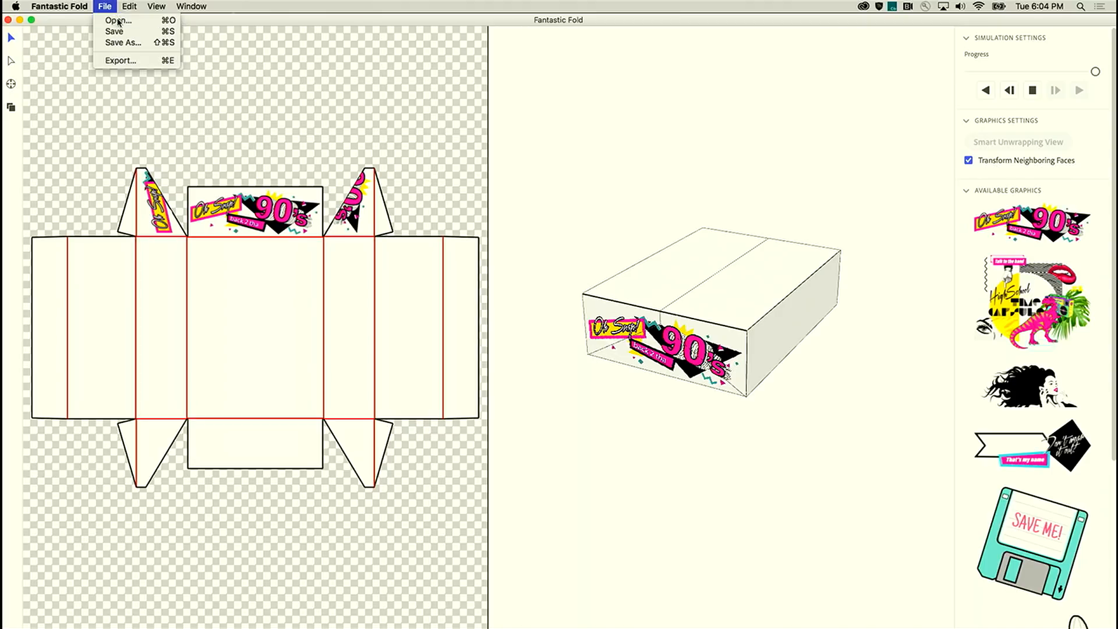
Step: Load the box-finished.crease design file
click(118, 19)
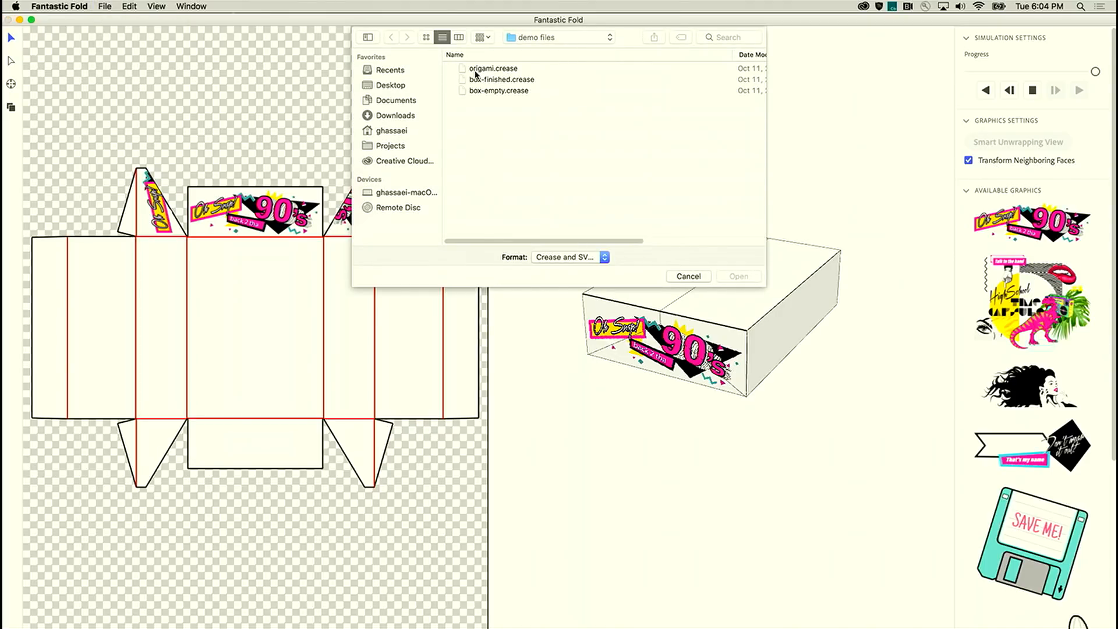
click(501, 79)
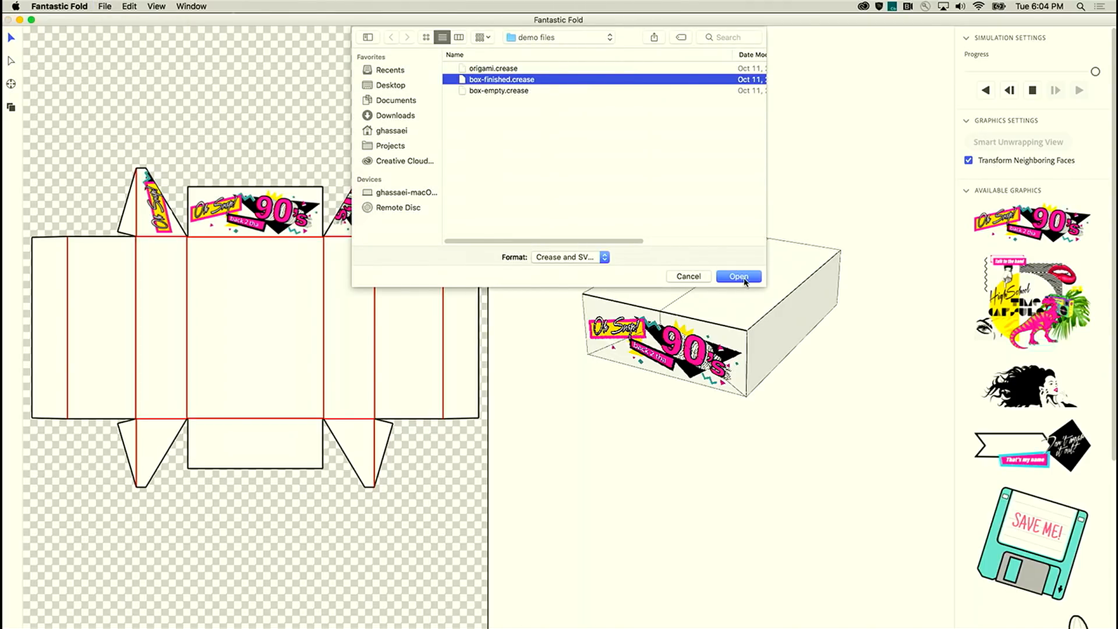
click(738, 277)
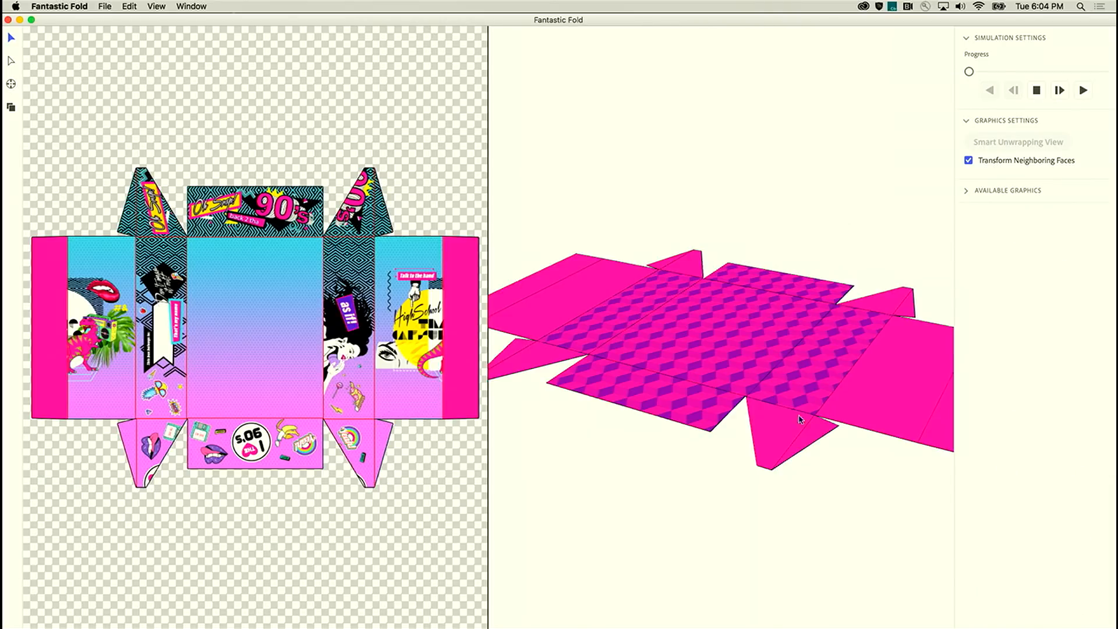
Step: Fold the finished 90s box fully closed
click(1083, 89)
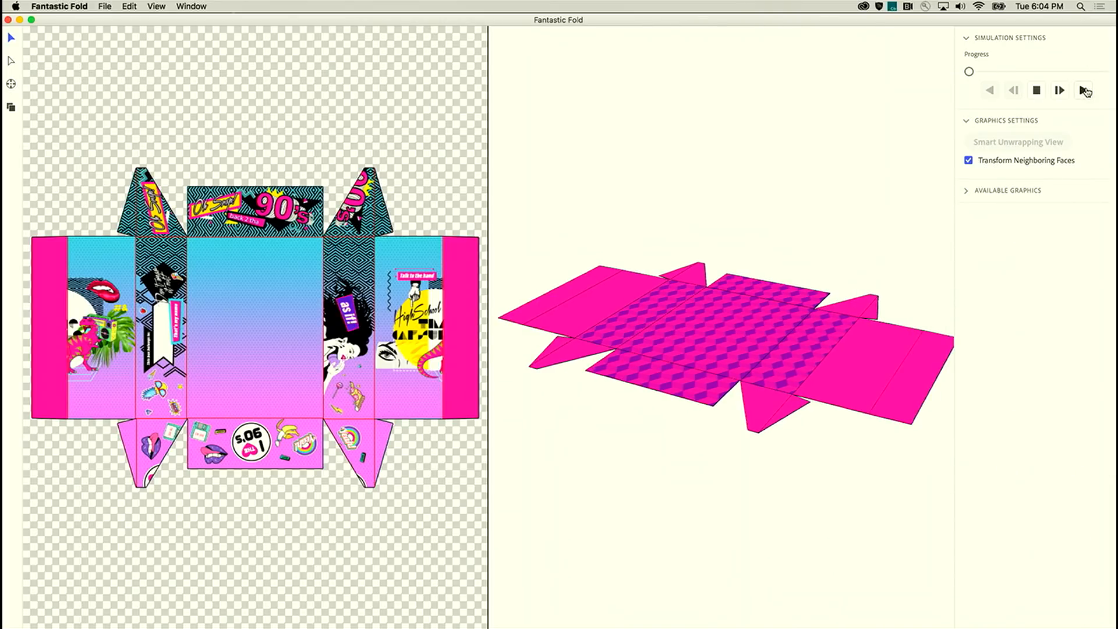
click(1083, 90)
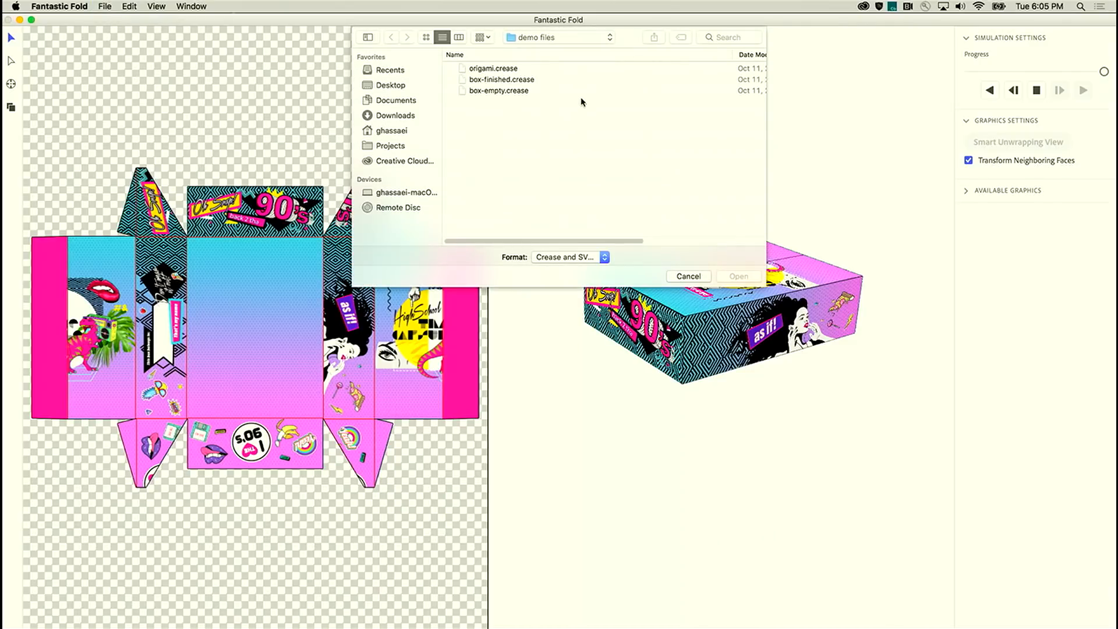
Step: Load the origami.crease pattern file
click(492, 63)
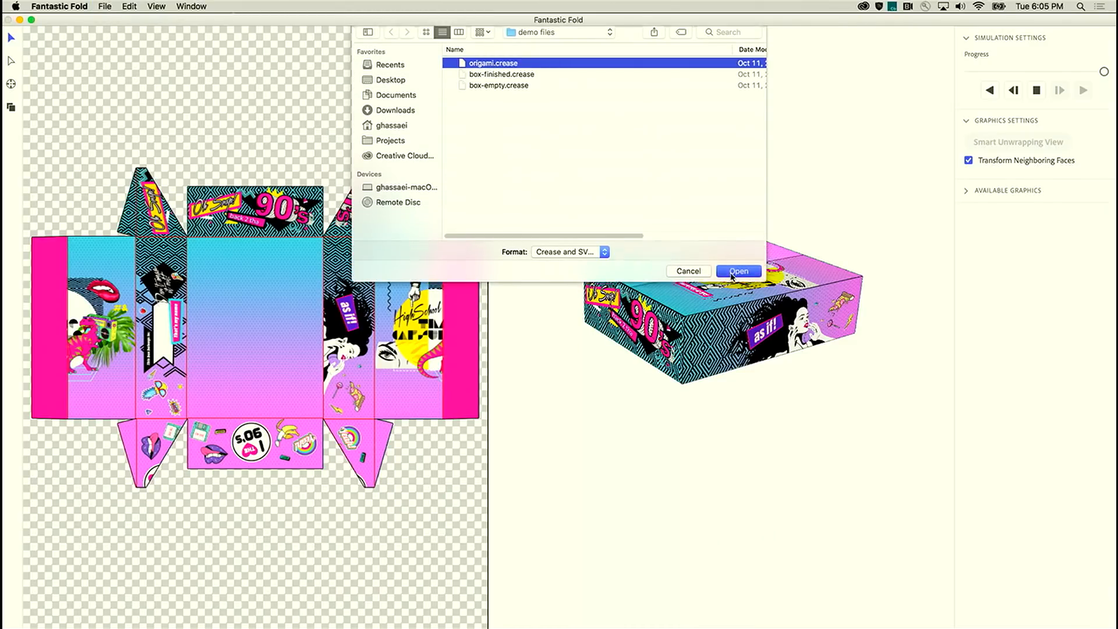
click(738, 271)
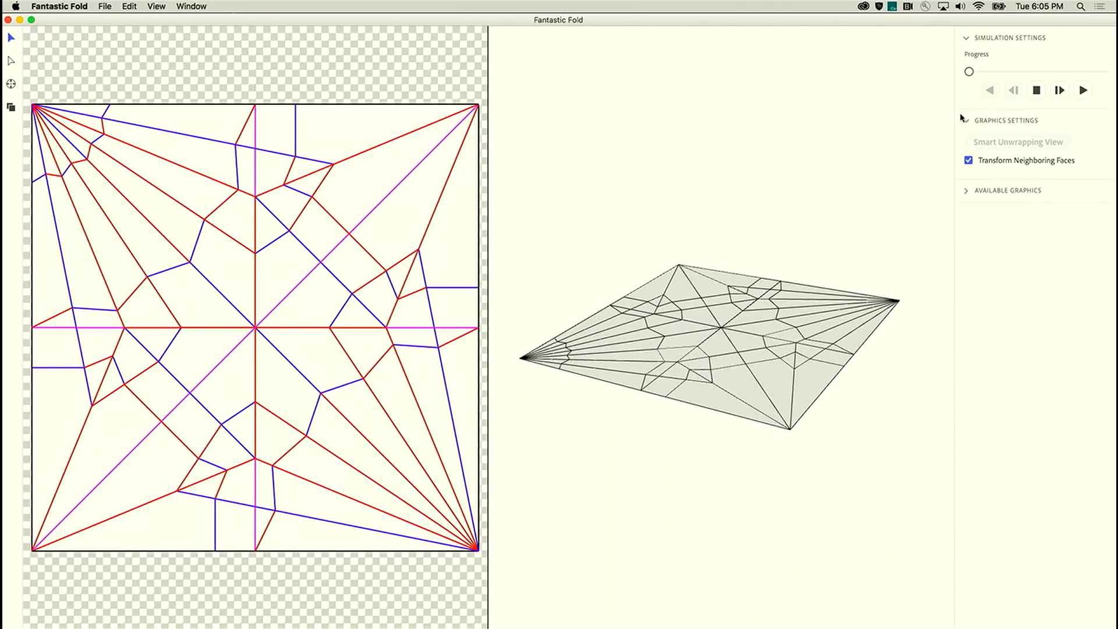
Step: Fold the crease pattern into a finished crane and reveal its available graphics
click(1082, 89)
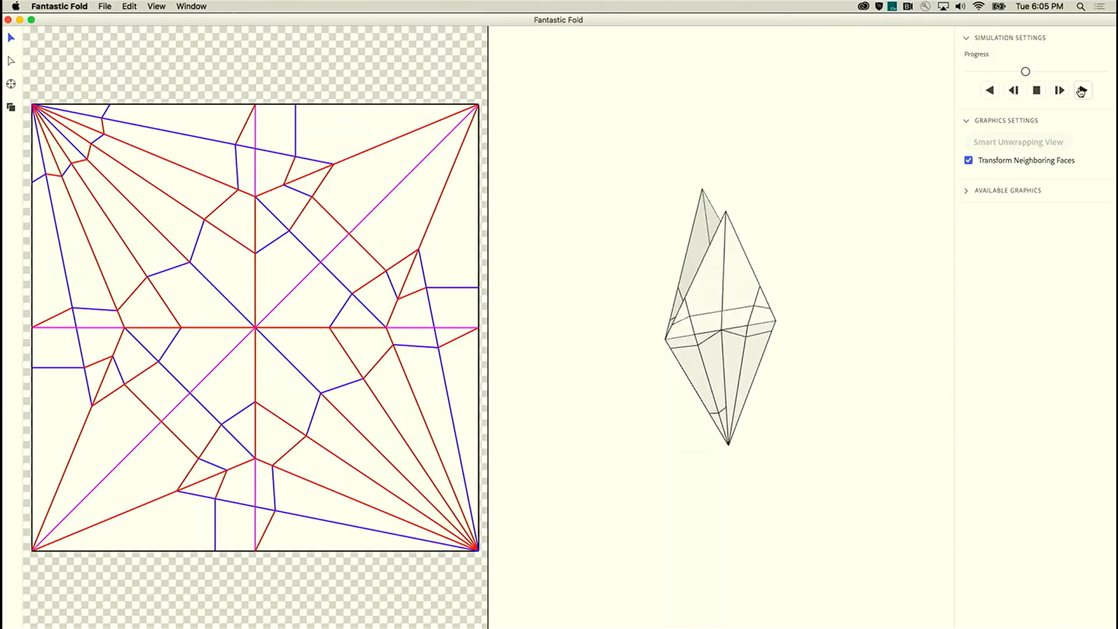
click(1082, 90)
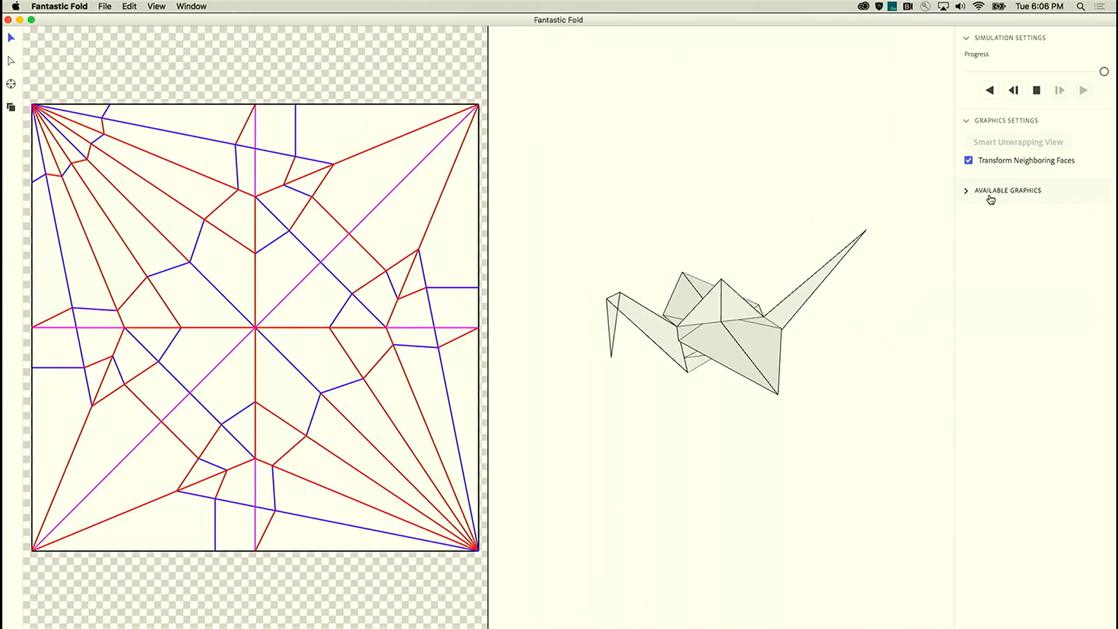
click(1006, 190)
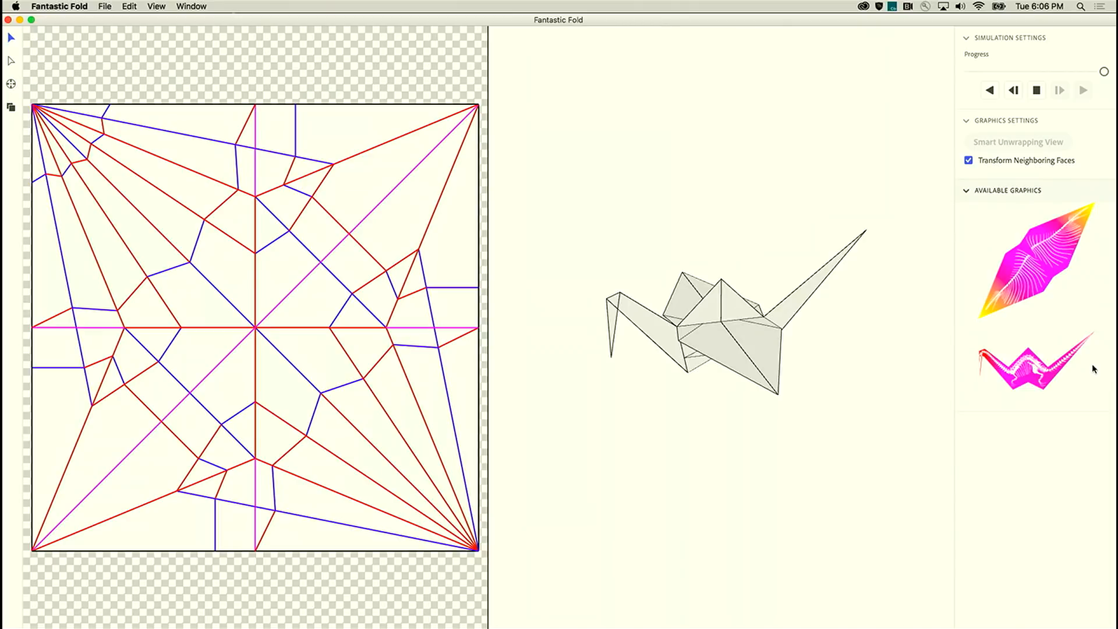
Step: Select the crane's head, neck and one side as a connected group of faces
click(1033, 366)
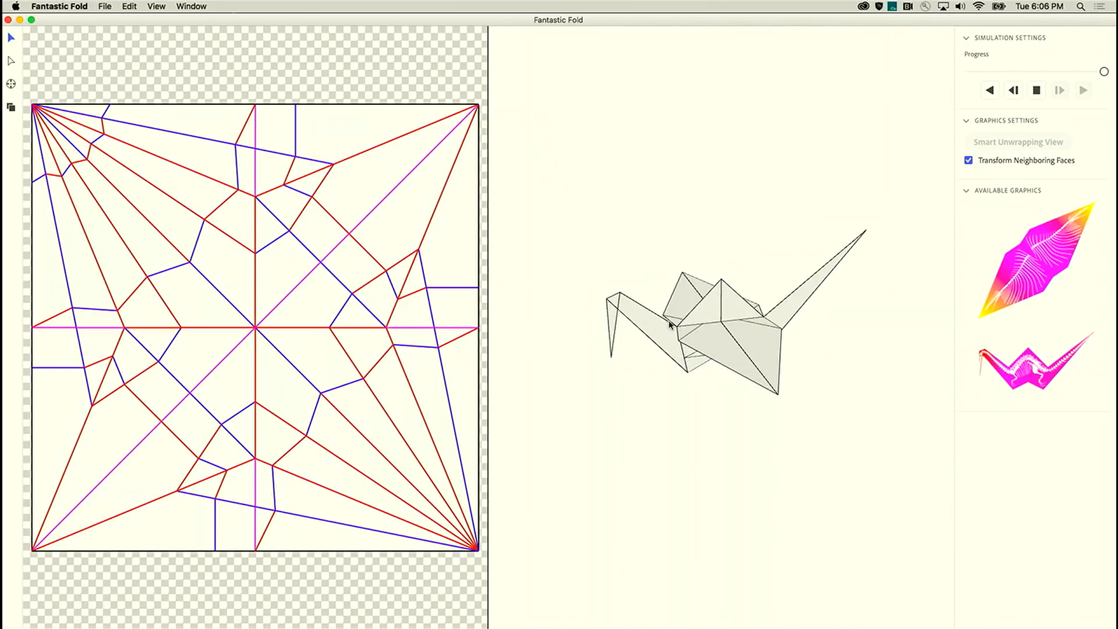
click(1017, 141)
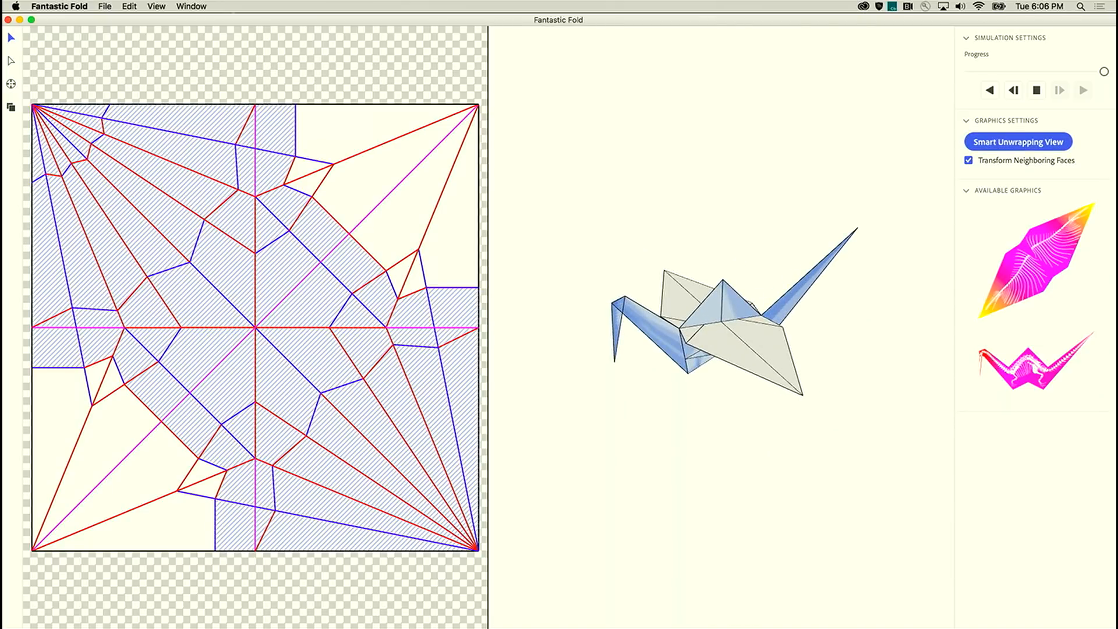
Step: Unwrap the crane faces, apply the magenta feather and skeleton graphics, and return to the full pattern deselected
click(1018, 140)
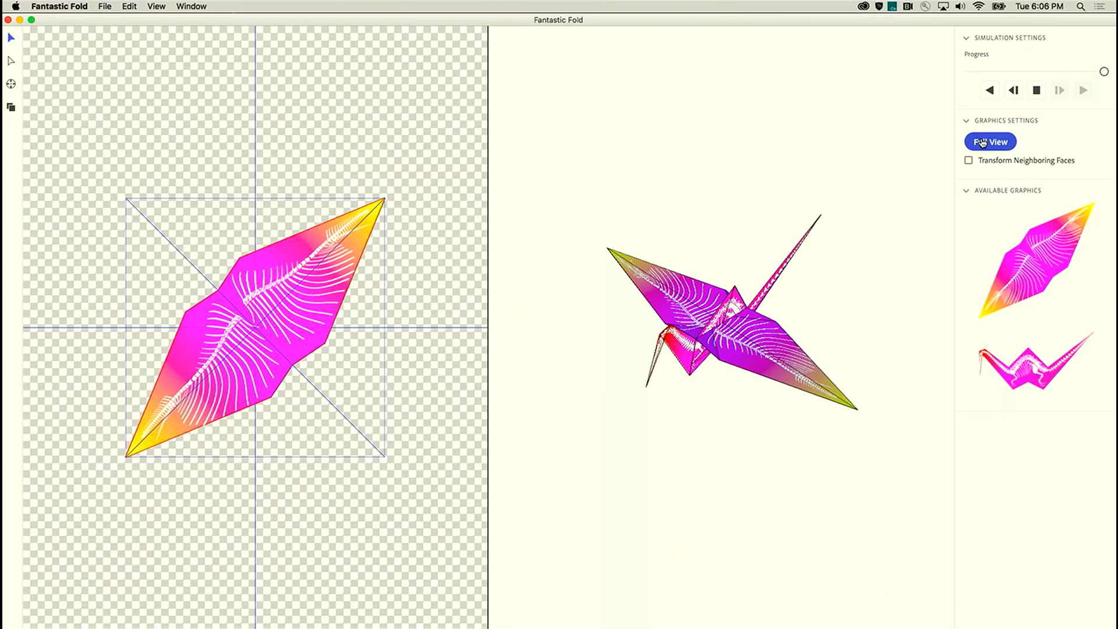
click(989, 141)
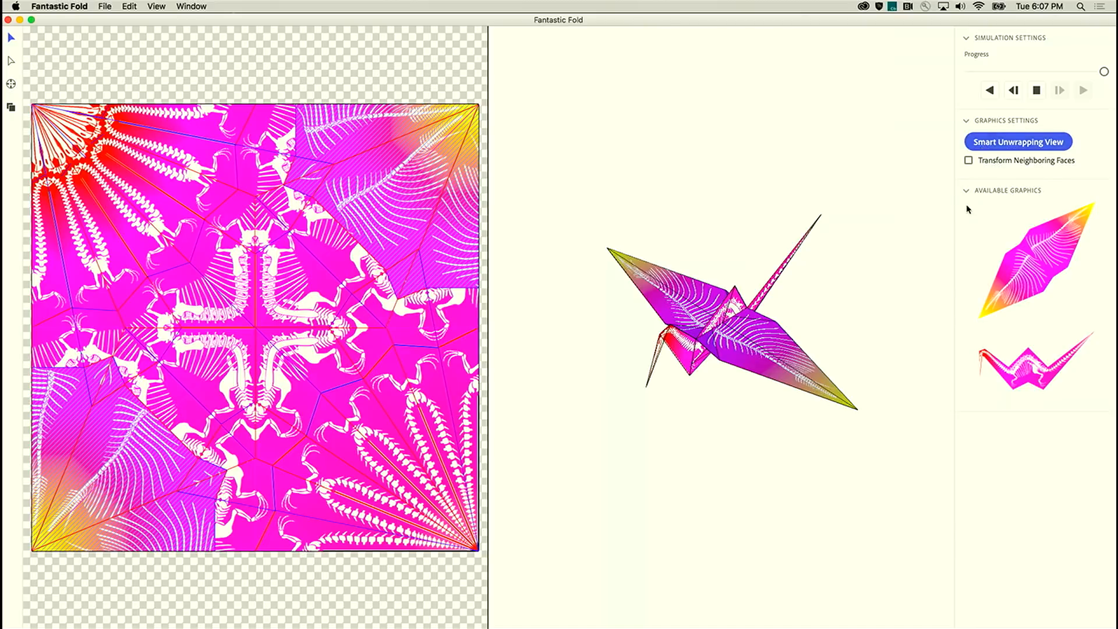
click(1017, 141)
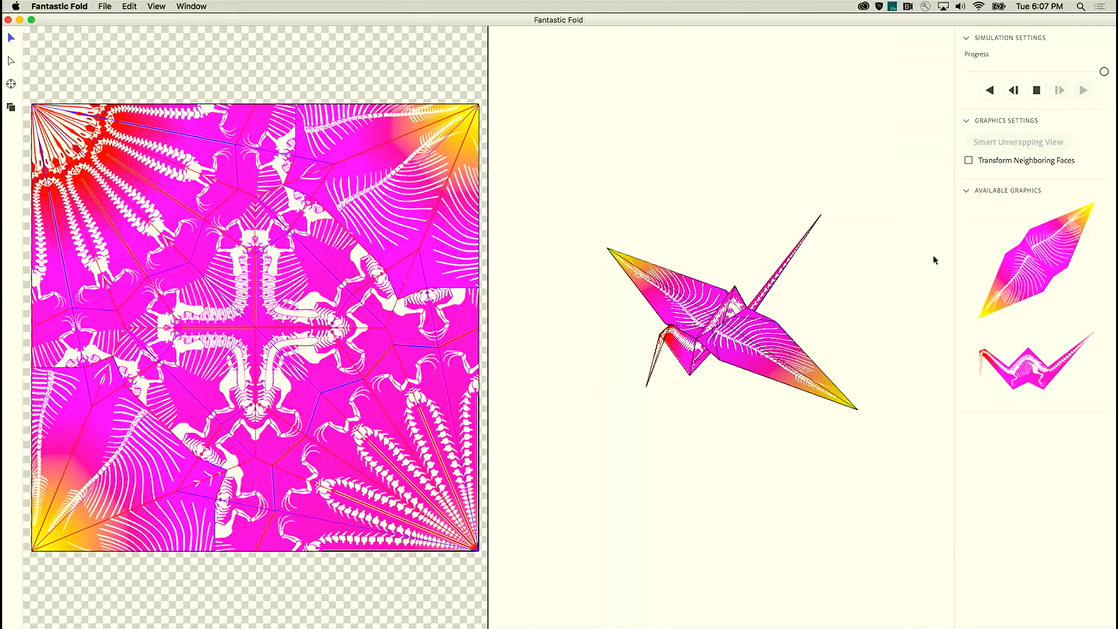